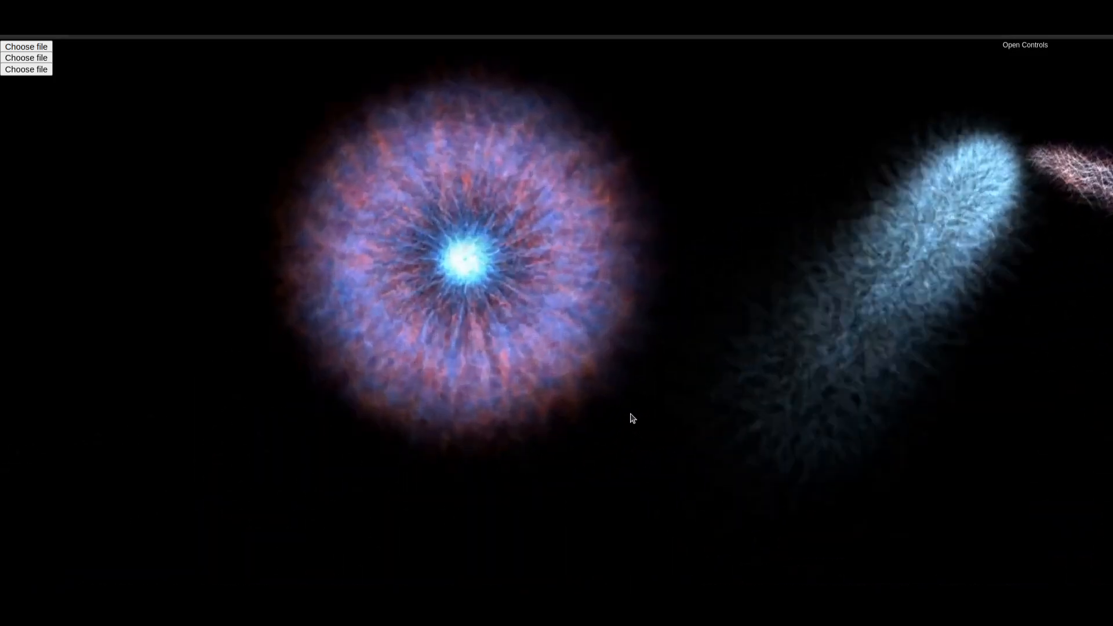
# - Set system1 speed to 31 and give system2 the frost texture at emission rate 7
pyautogui.click(1024, 44)
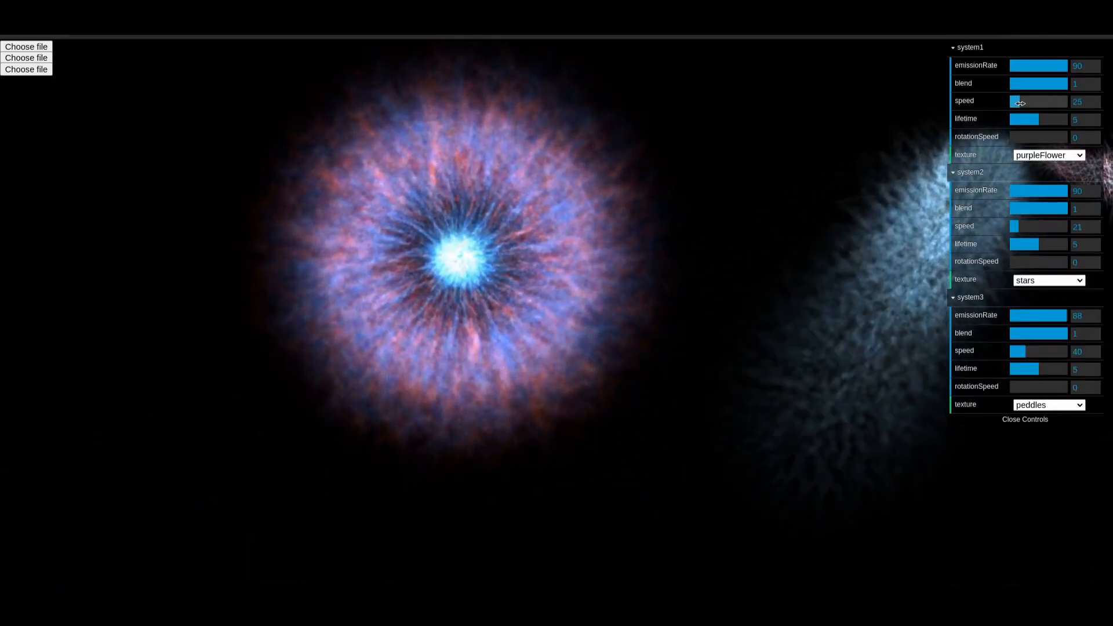
pyautogui.moveTo(1016, 101); pyautogui.dragTo(1020, 101)
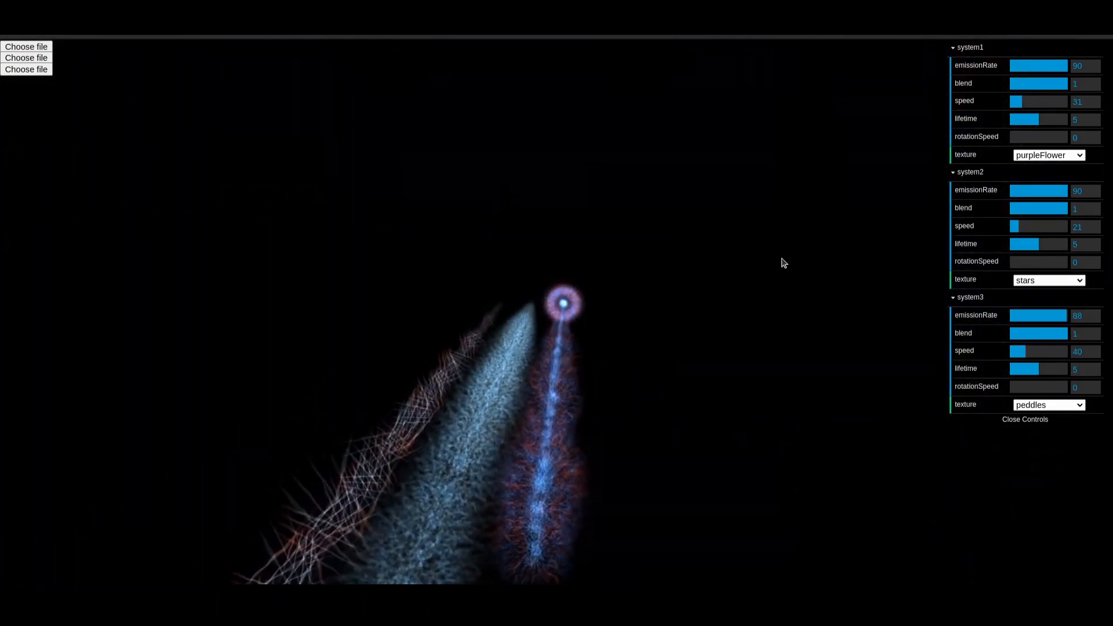
pyautogui.moveTo(1057, 190); pyautogui.dragTo(1016, 190)
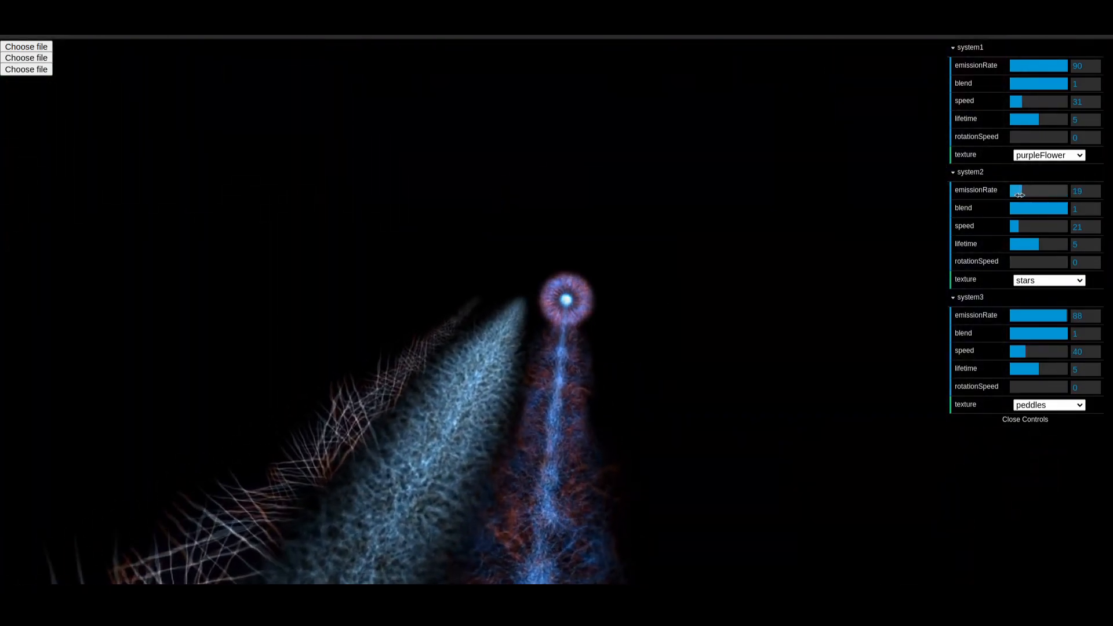
pyautogui.click(1048, 279)
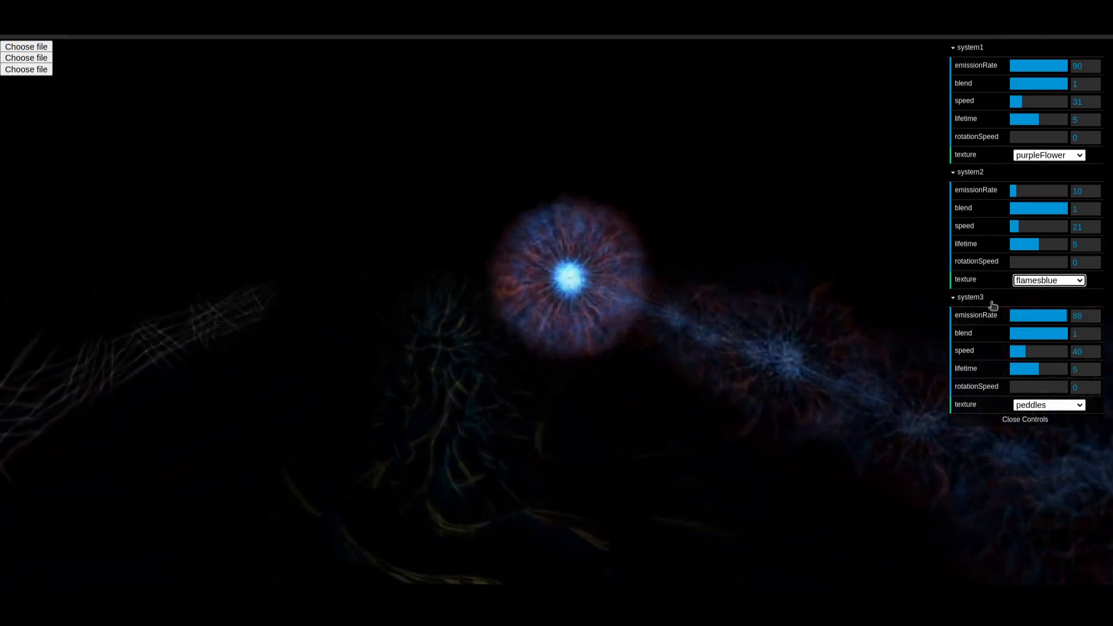
pyautogui.click(1048, 279)
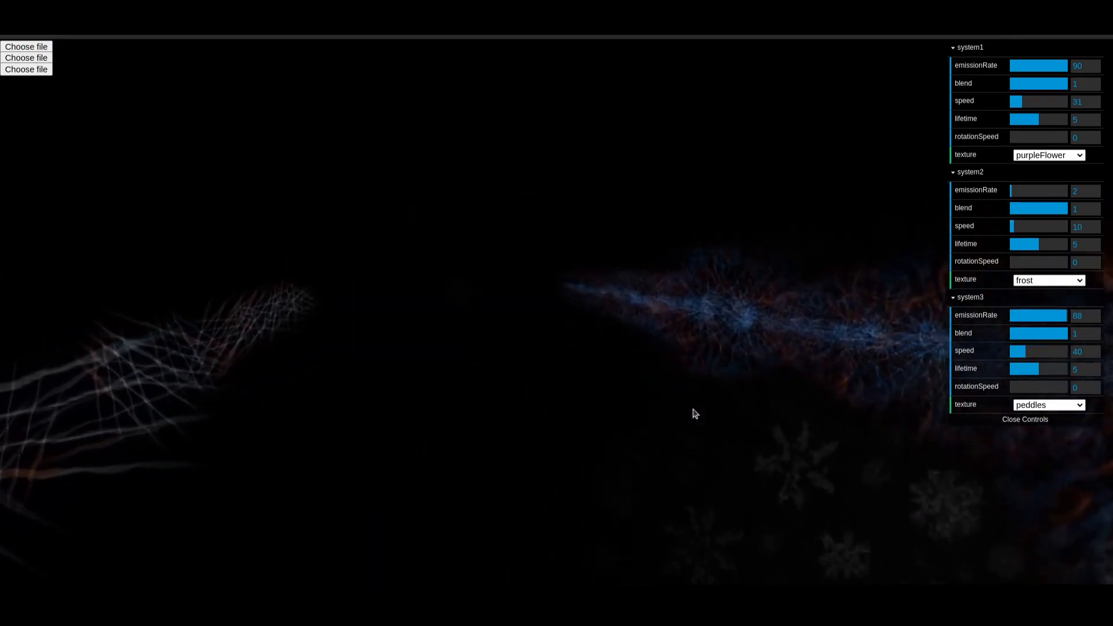
pyautogui.moveTo(1014, 191); pyautogui.dragTo(1028, 190)
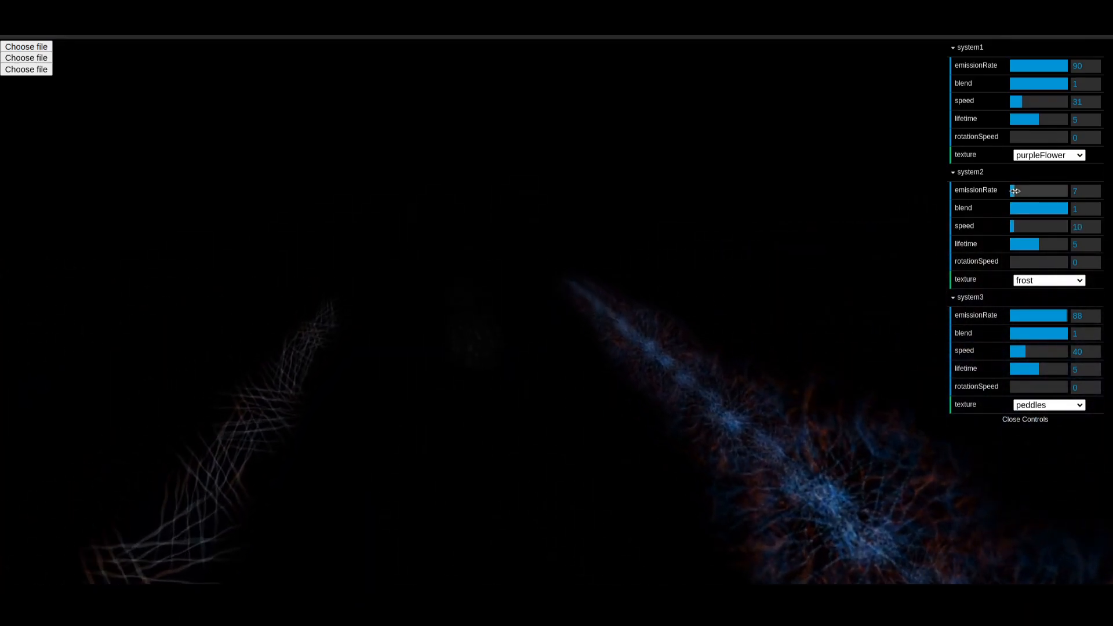
pyautogui.click(1024, 419)
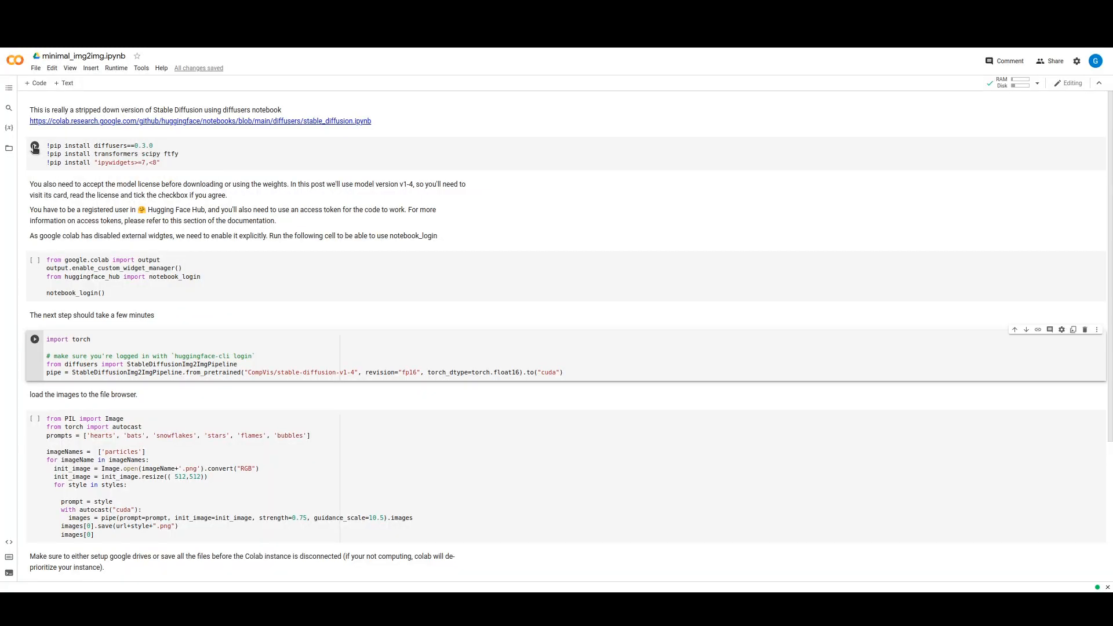
# - Log in to Hugging Face, load the img2img pipeline, and show the notebook's files
pyautogui.click(34, 145)
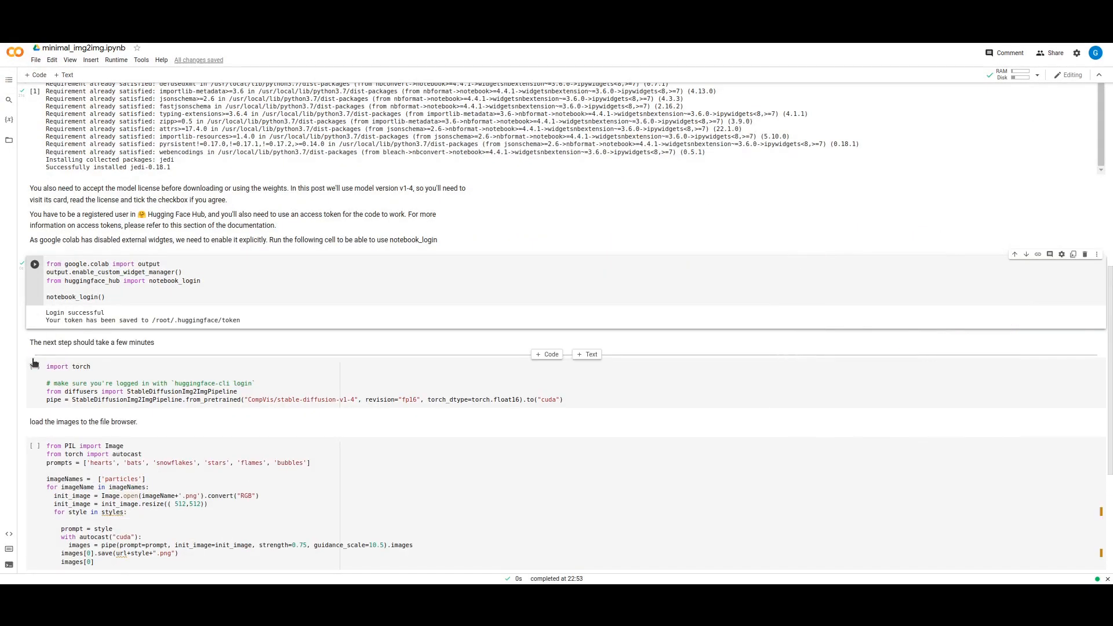
pyautogui.click(343, 360)
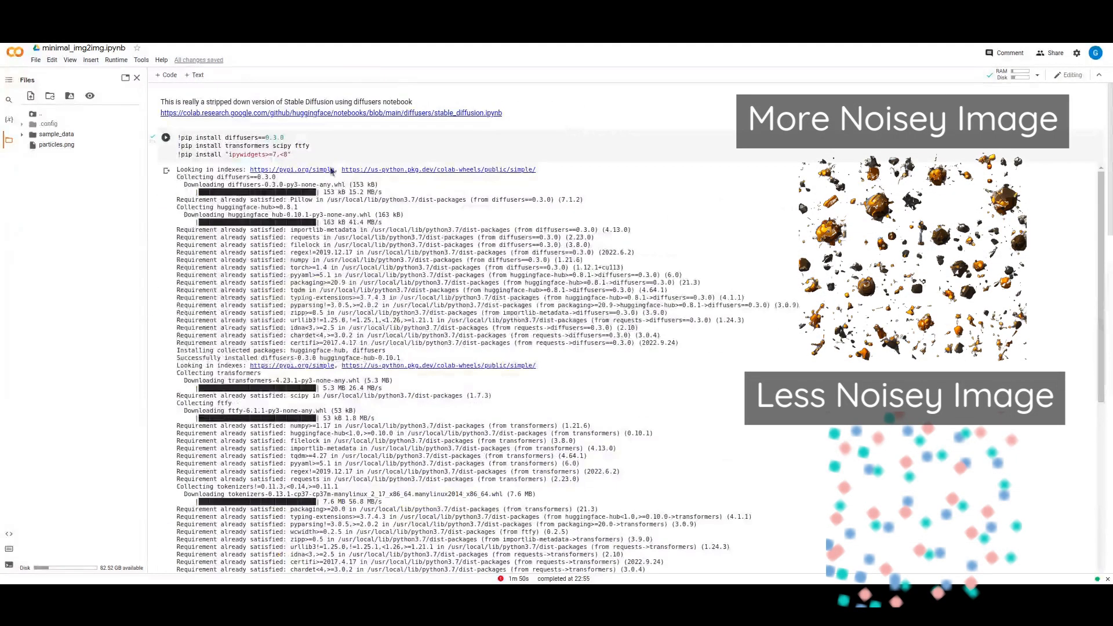
pyautogui.click(1011, 73)
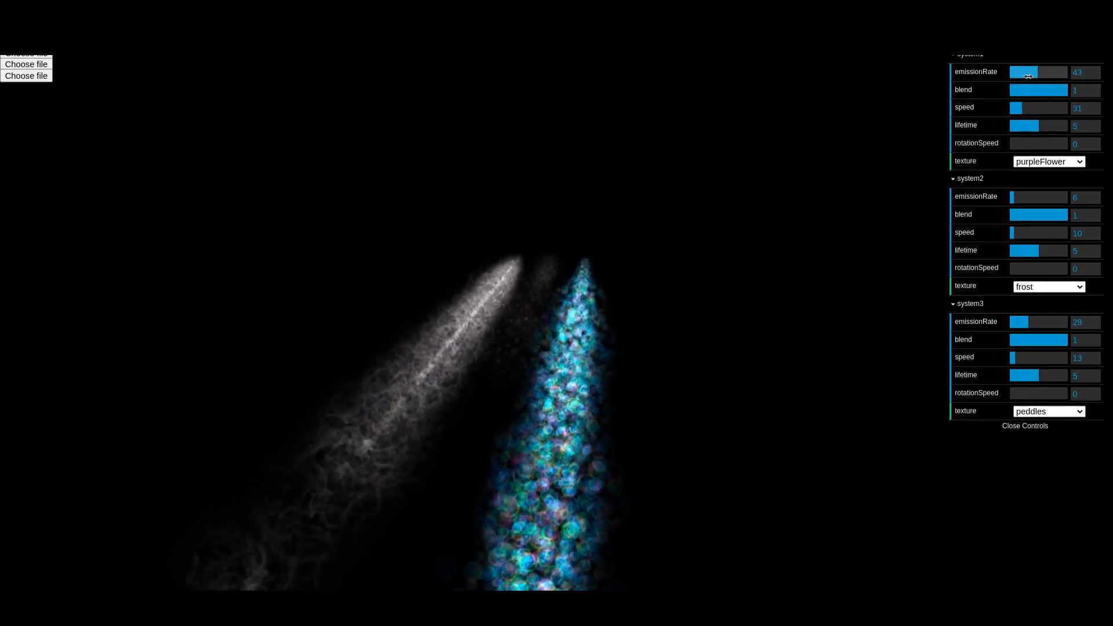
# - Set emission rates to 11 for system1, 20 for system3, and 69 for system2 with speed 27
pyautogui.click(26, 63)
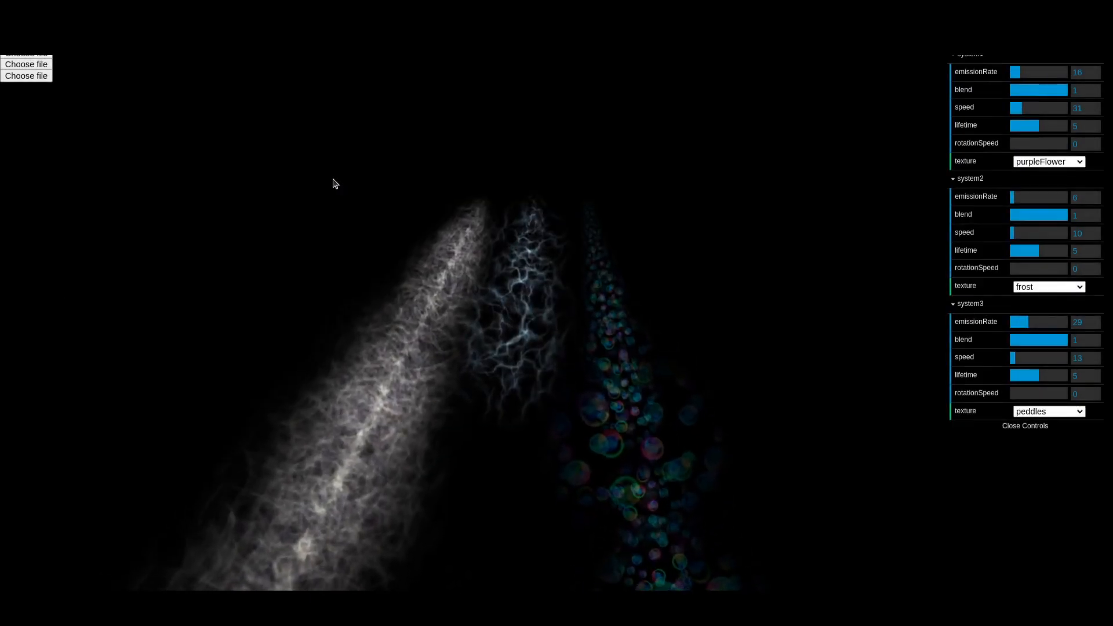
pyautogui.click(26, 64)
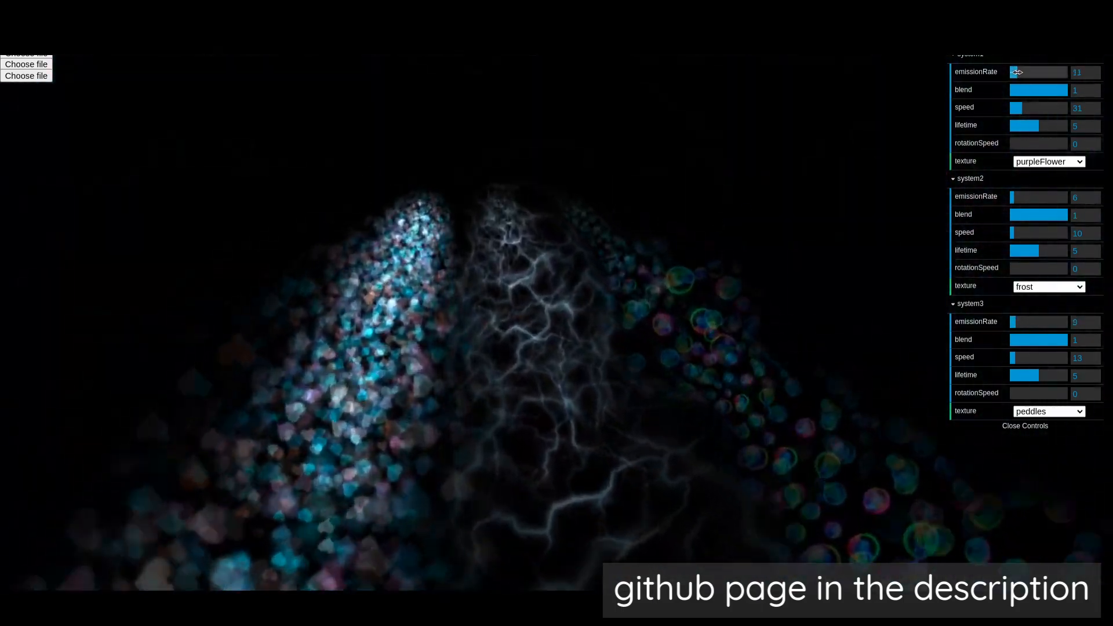
pyautogui.moveTo(1012, 321); pyautogui.dragTo(1021, 322)
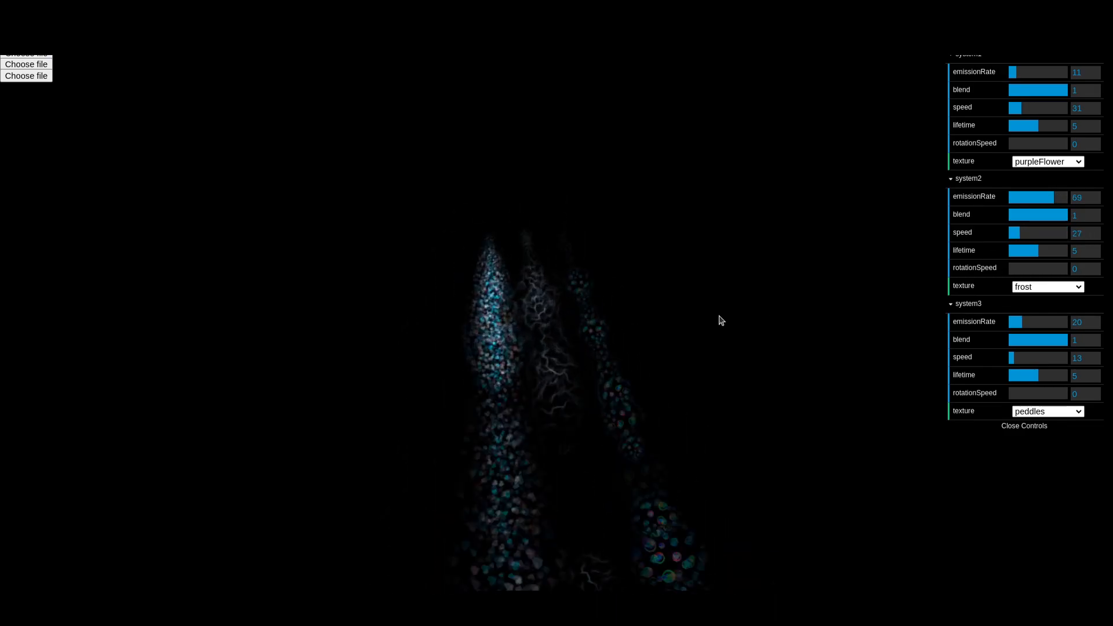
pyautogui.click(1023, 426)
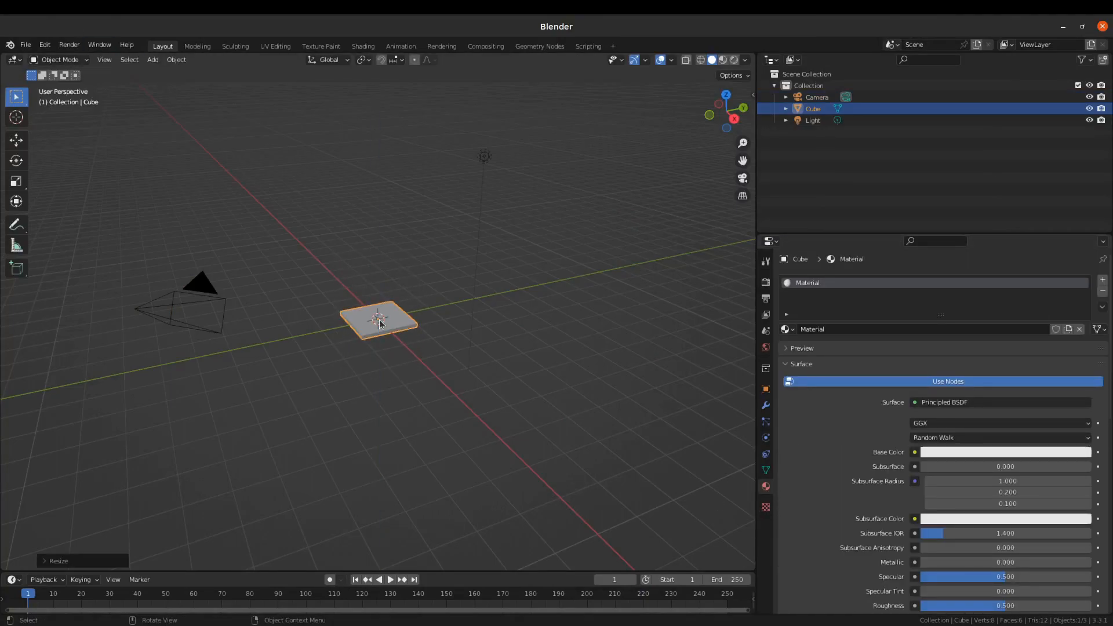
# - Raise the flattened cube above the origin and choose its particle Render As type
pyautogui.moveTo(377, 320); pyautogui.dragTo(378, 201)
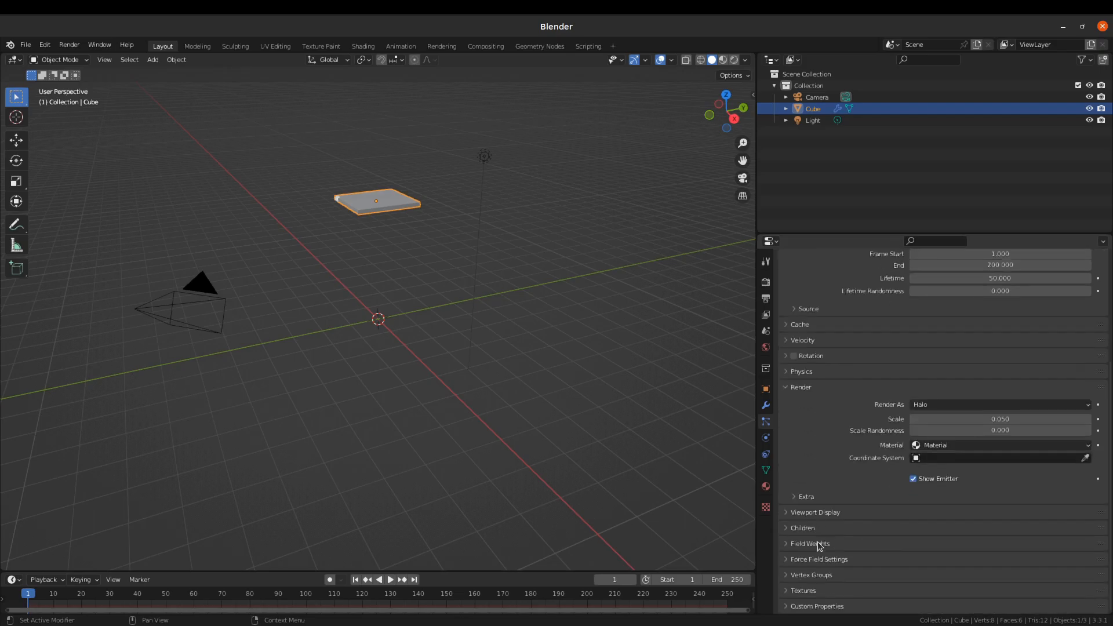
pyautogui.click(999, 405)
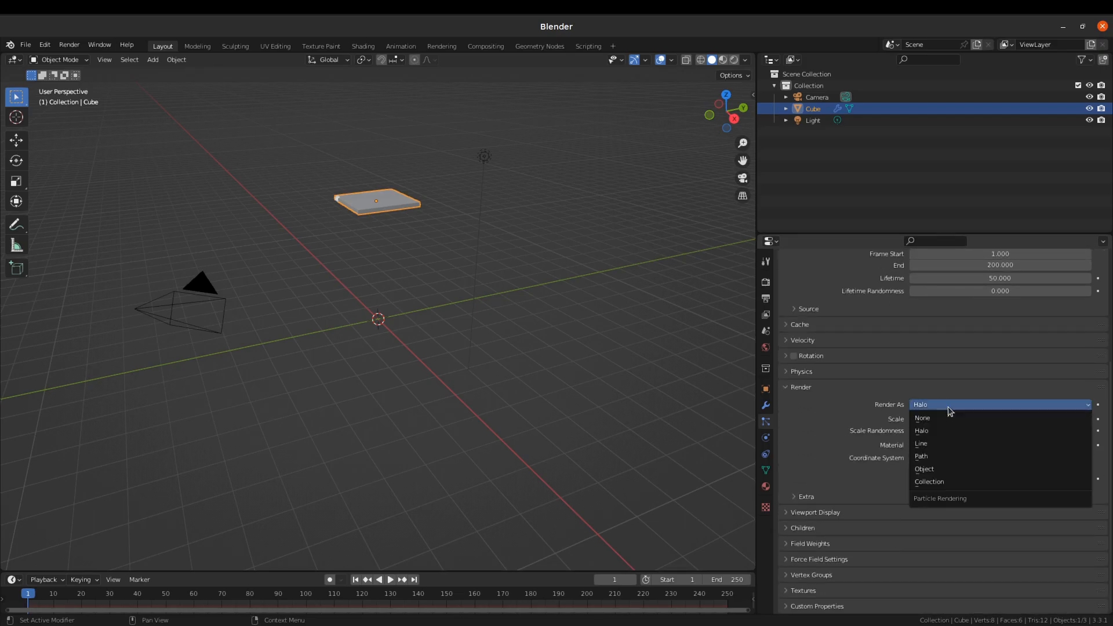
pyautogui.click(924, 468)
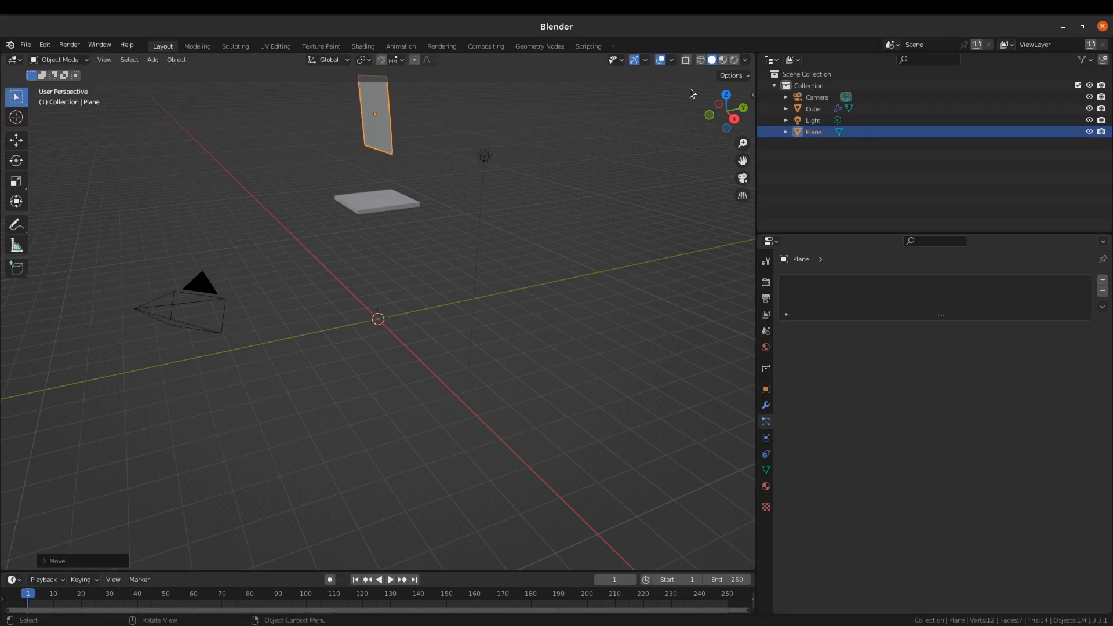
# - Create Material.001 for the plane and select its Principled BSDF in the Shading workspace
pyautogui.click(765, 455)
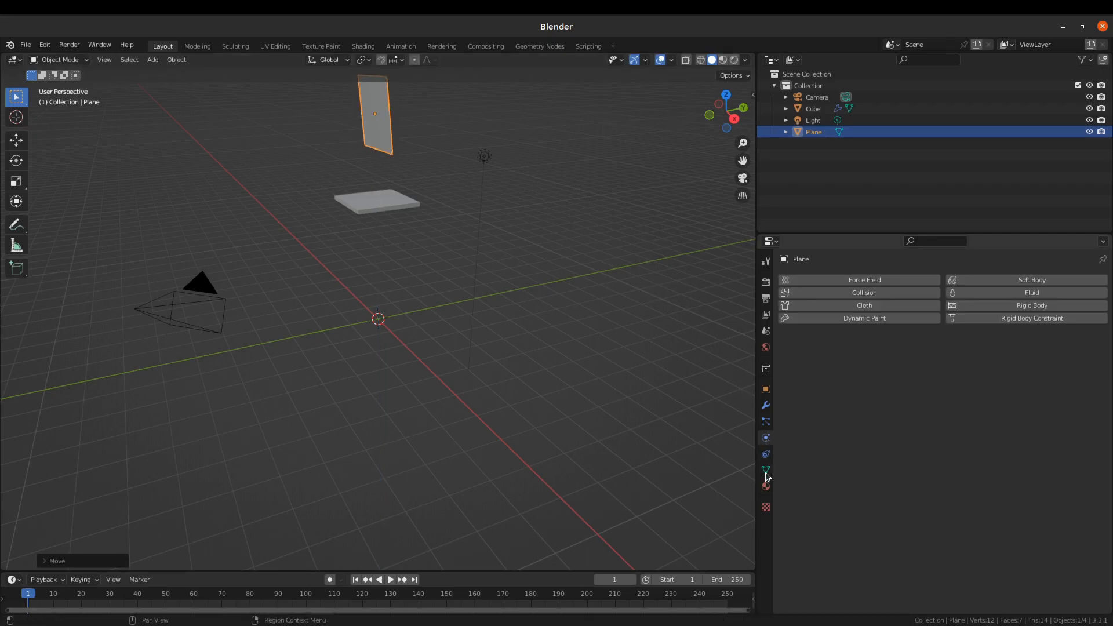
pyautogui.click(765, 486)
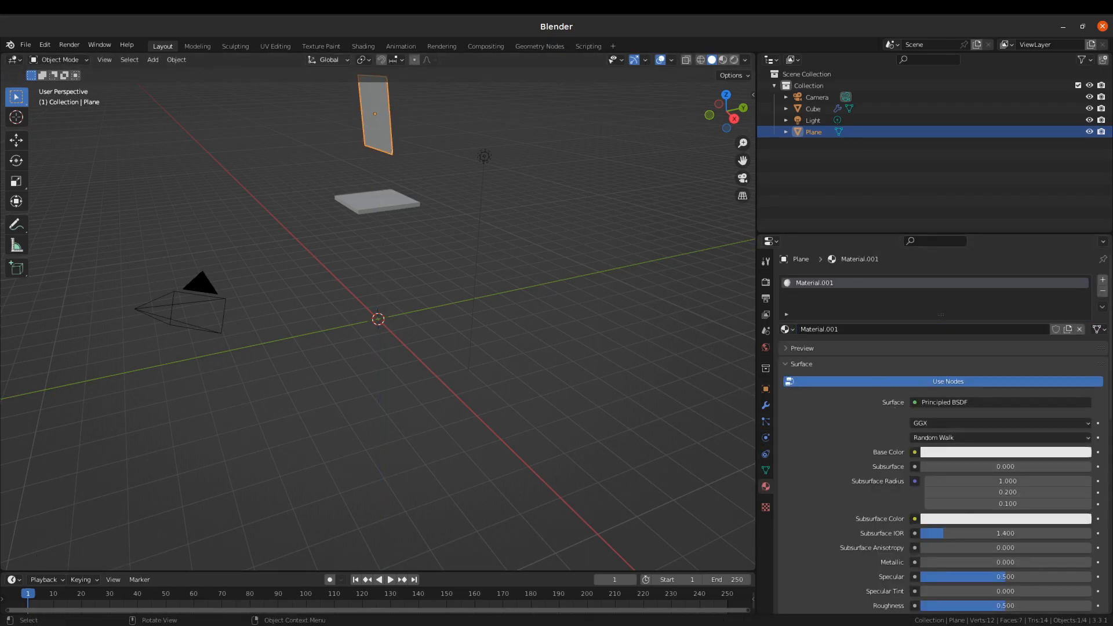
pyautogui.click(363, 46)
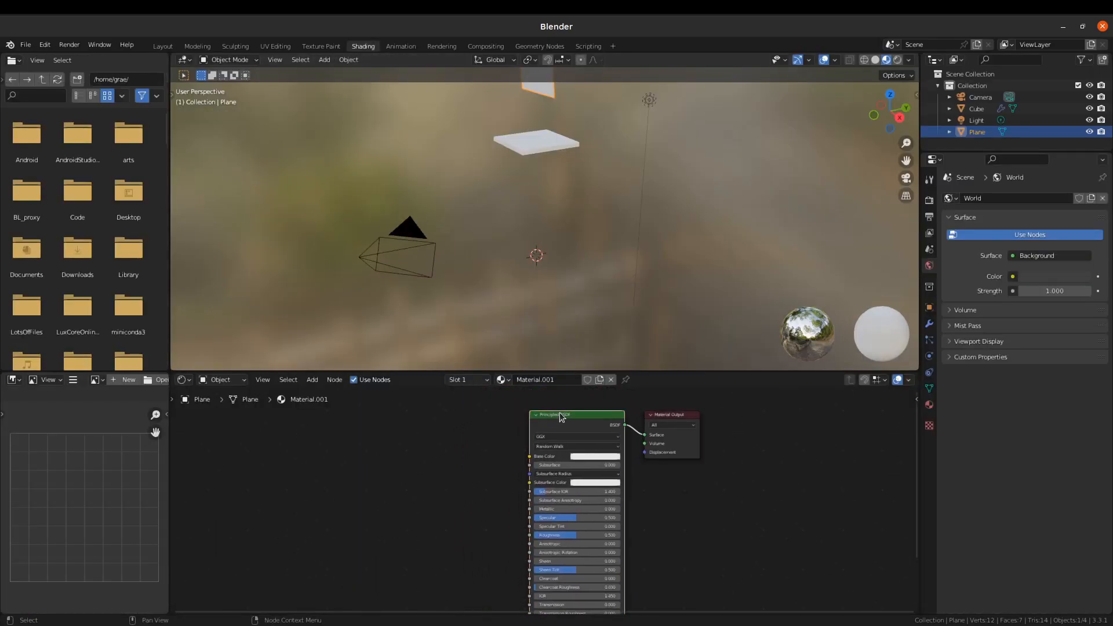
pyautogui.click(312, 379)
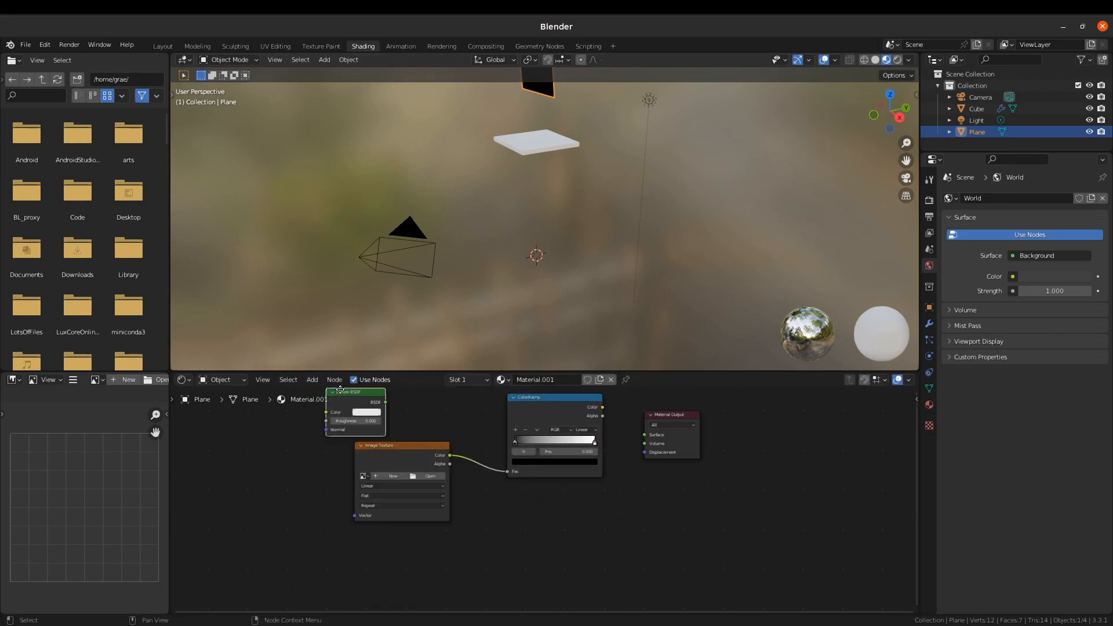
# - Add a Mix Shader blending Transparent and Diffuse BSDFs and open the Image Texture browser
pyautogui.click(310, 379)
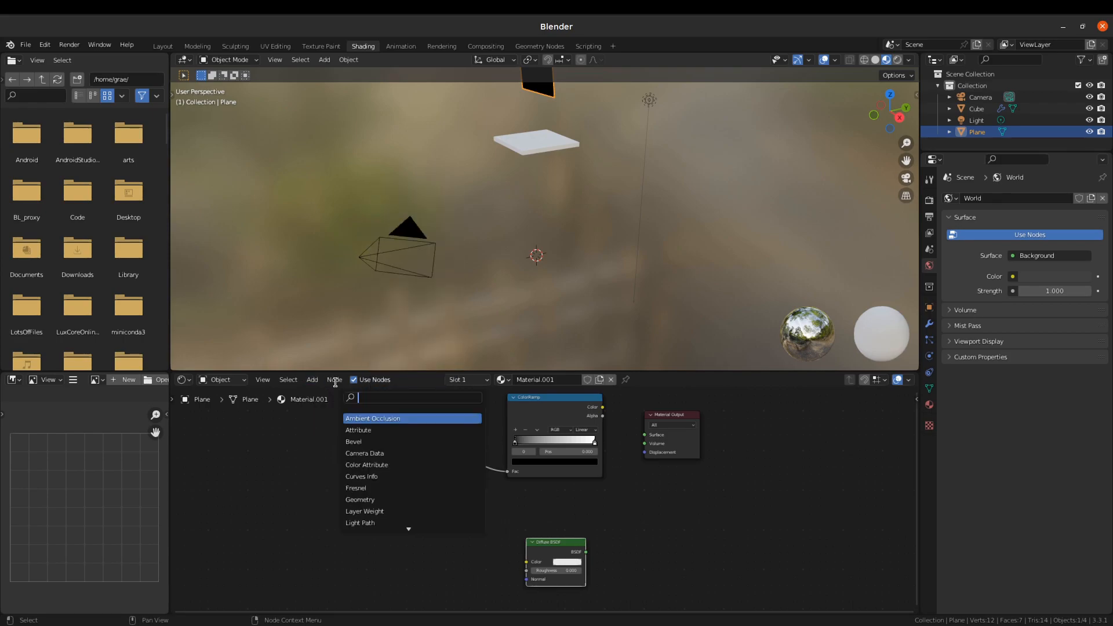
pyautogui.write('mix')
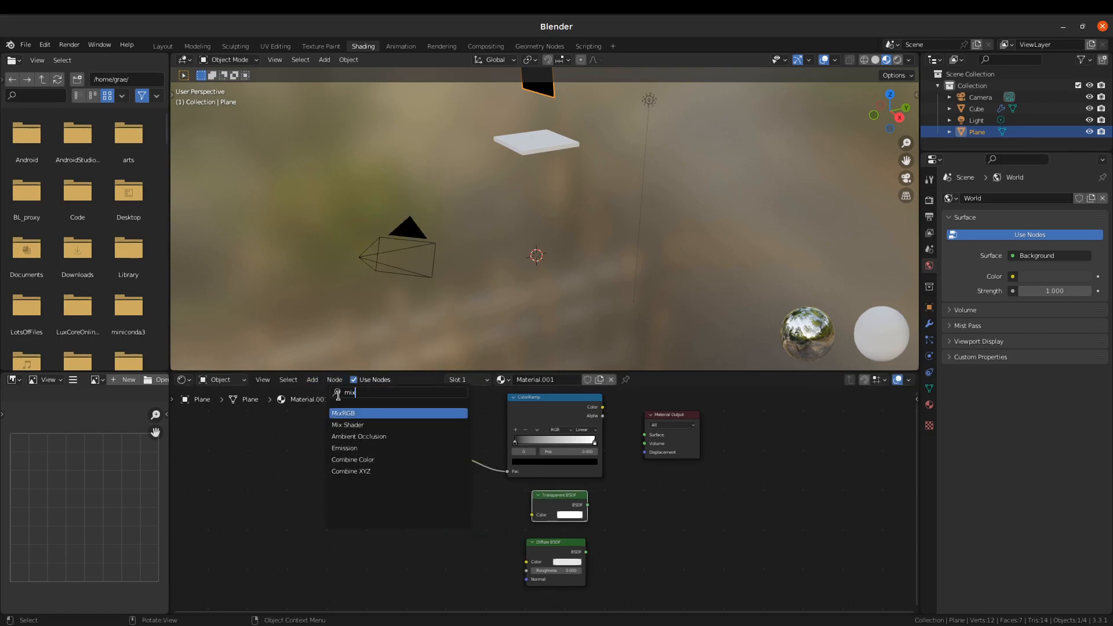
pyautogui.click(347, 424)
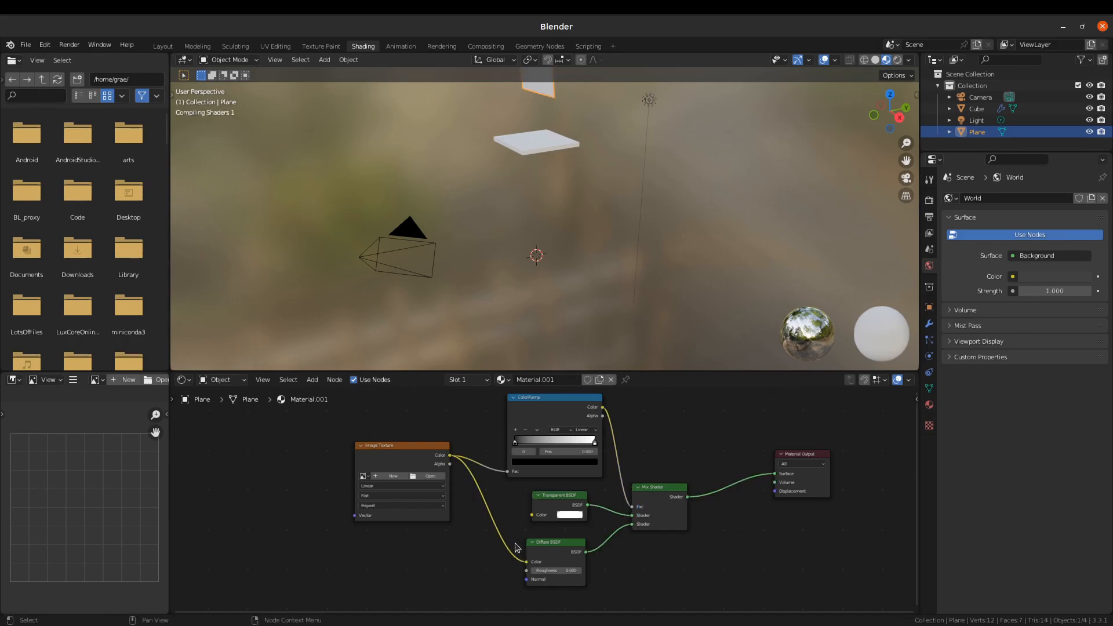
pyautogui.click(431, 475)
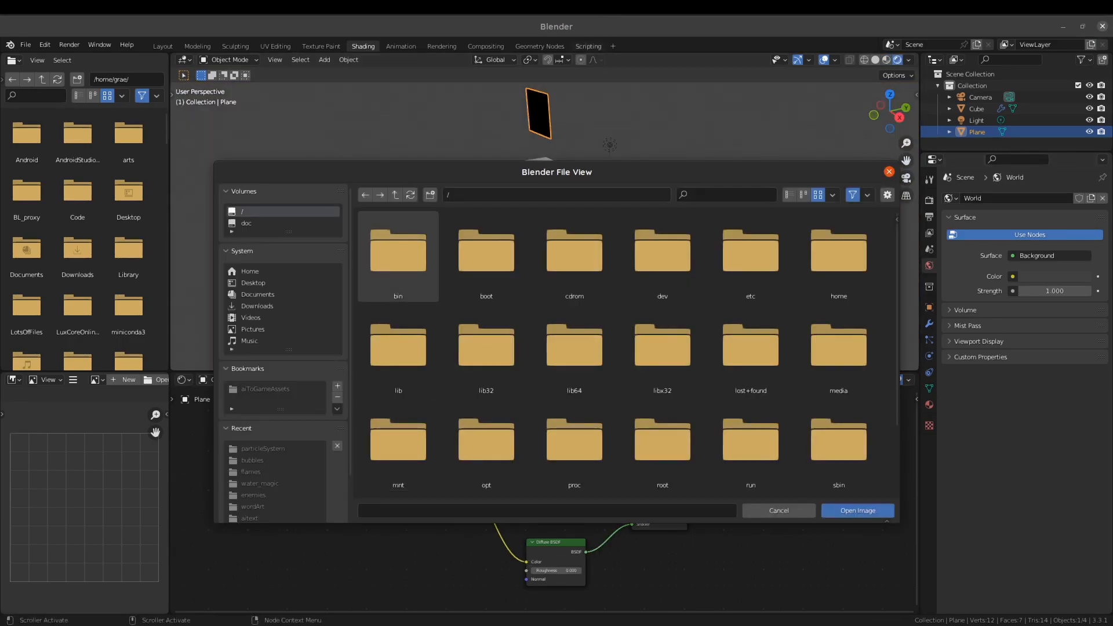
# - Load a flame image from the flames folder and preview the textured particle planes
pyautogui.doubleClick(249, 471)
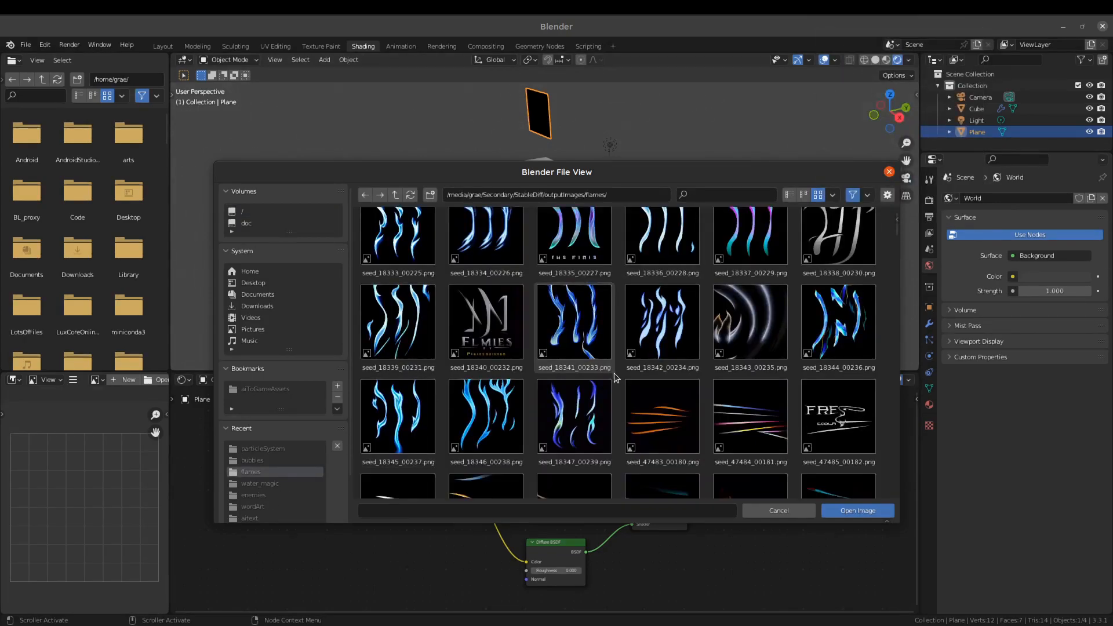
pyautogui.scroll(-3)
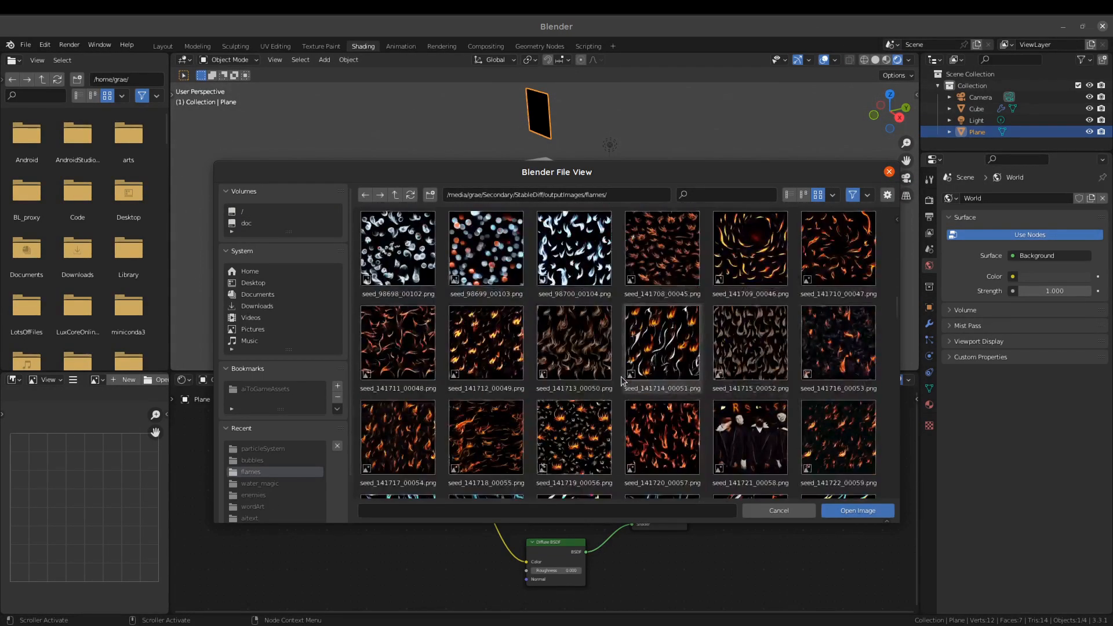
pyautogui.click(856, 510)
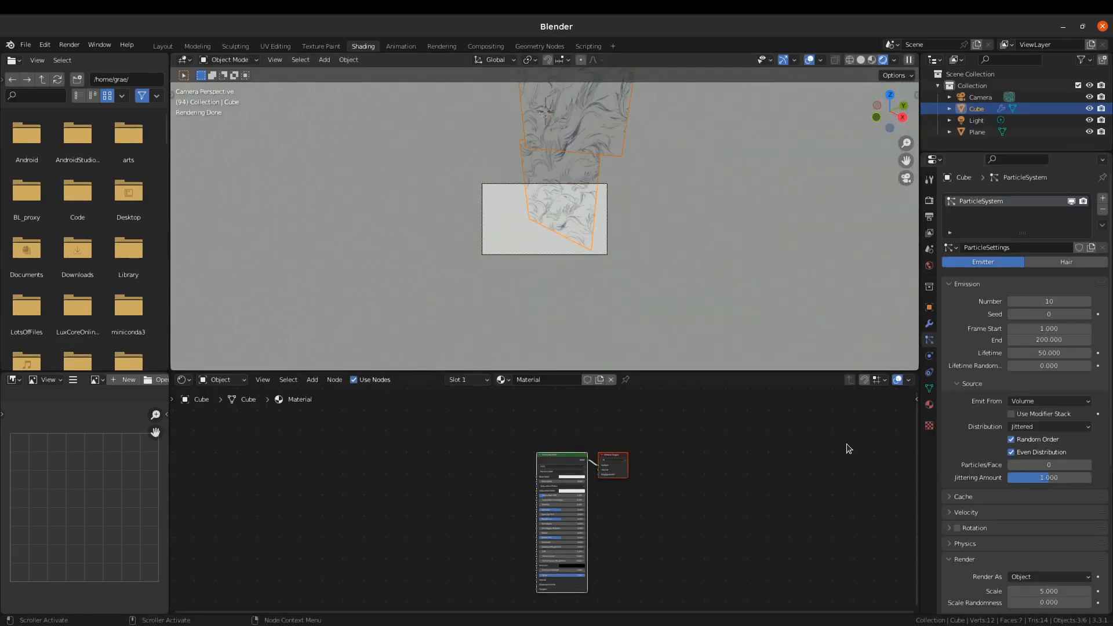
pyautogui.doubleClick(1048, 300)
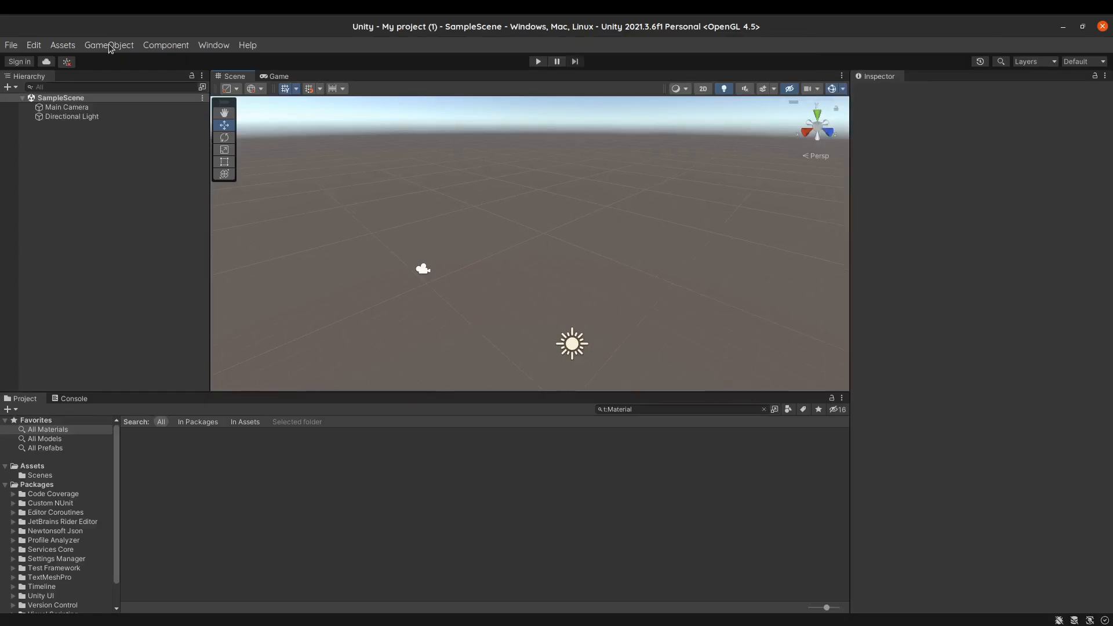
# - Add a Unity particle system with a hearts-textured Mobile/Particles/Alpha Blended material
pyautogui.click(62, 45)
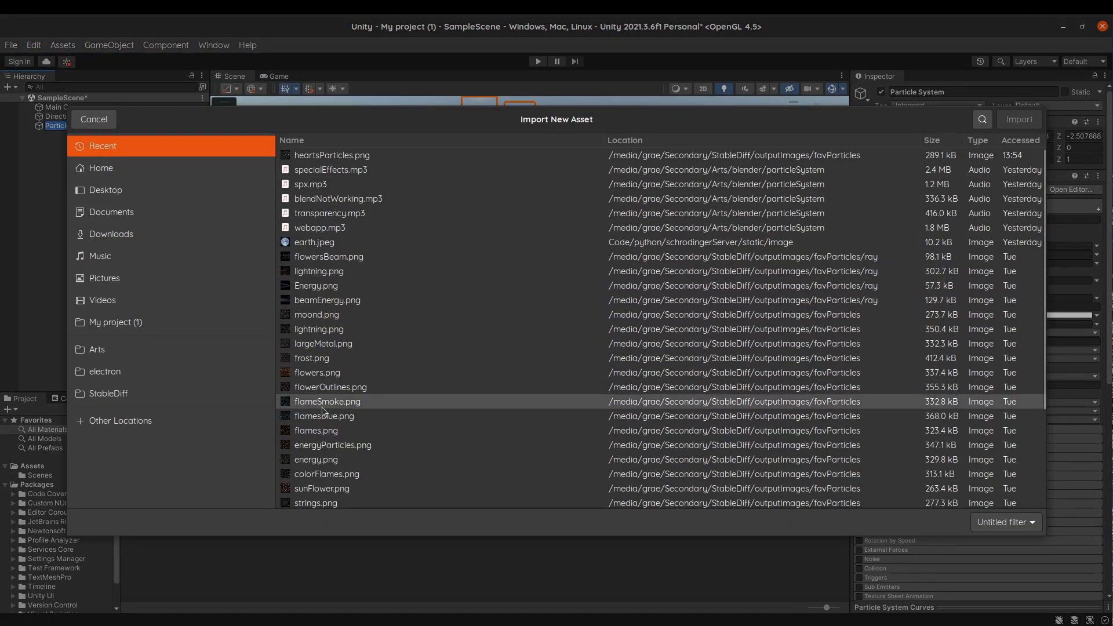
pyautogui.click(108, 45)
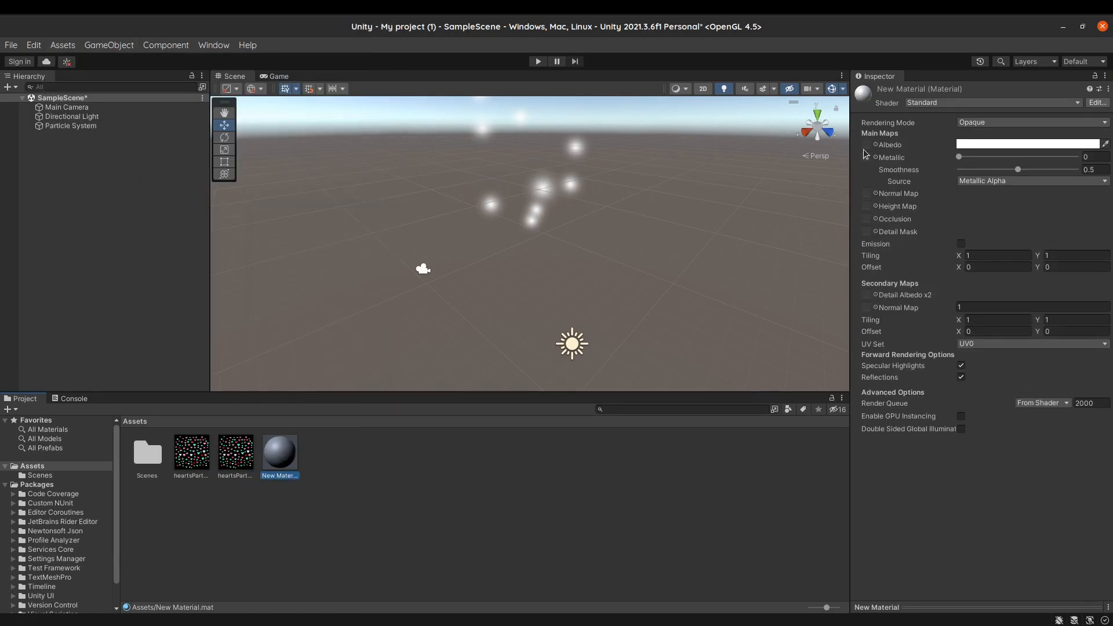
pyautogui.click(72, 126)
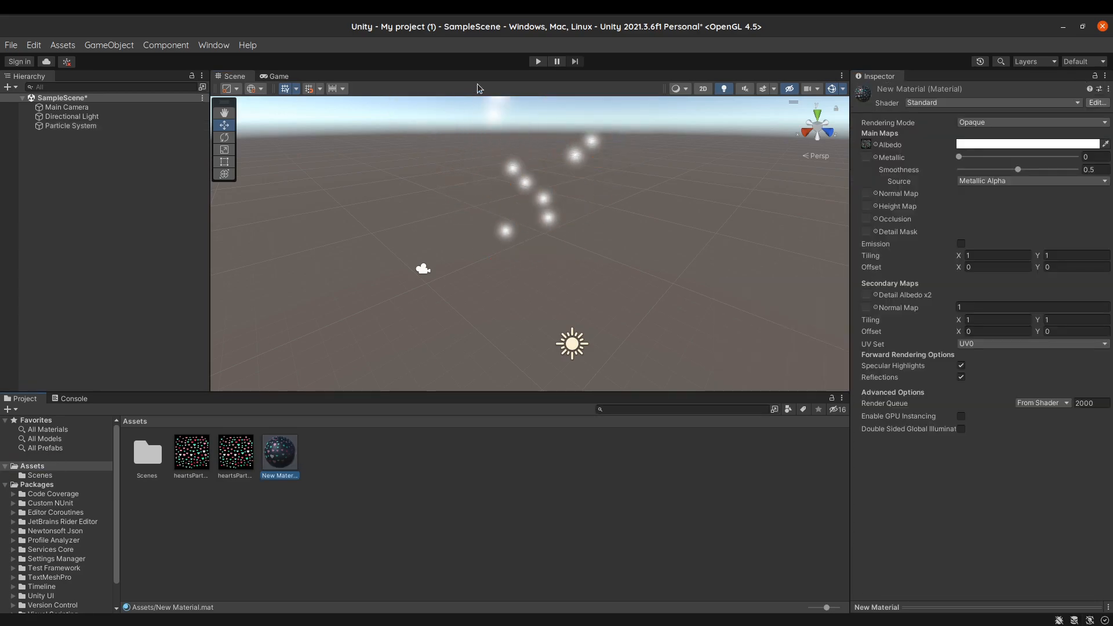
pyautogui.click(71, 126)
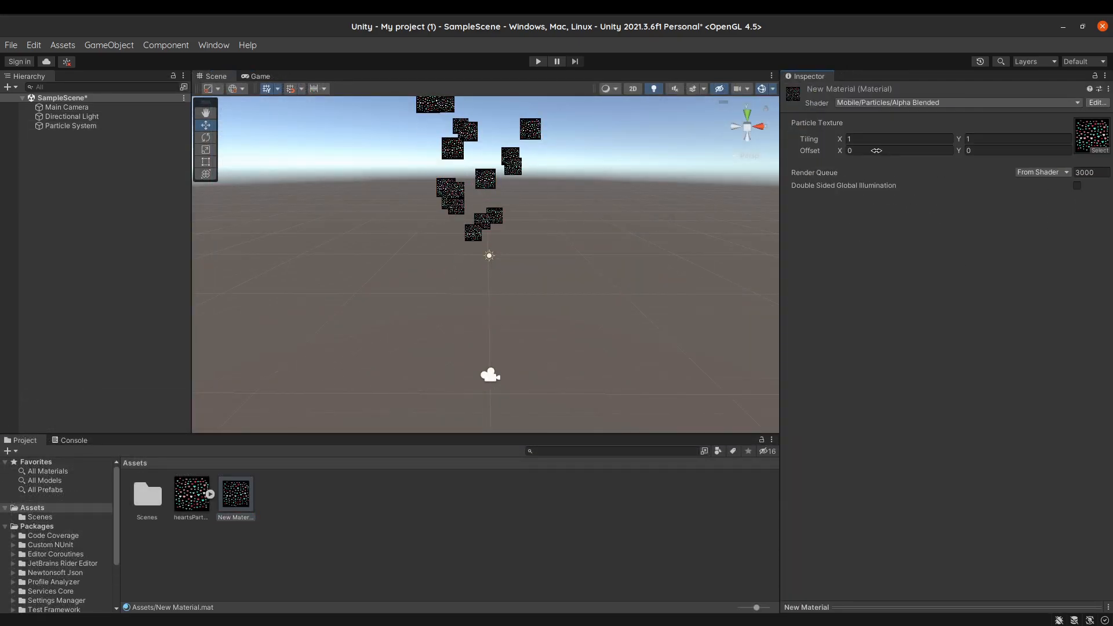
# - Play the scene and switch the particle material's shader so black backgrounds disappear
pyautogui.click(66, 107)
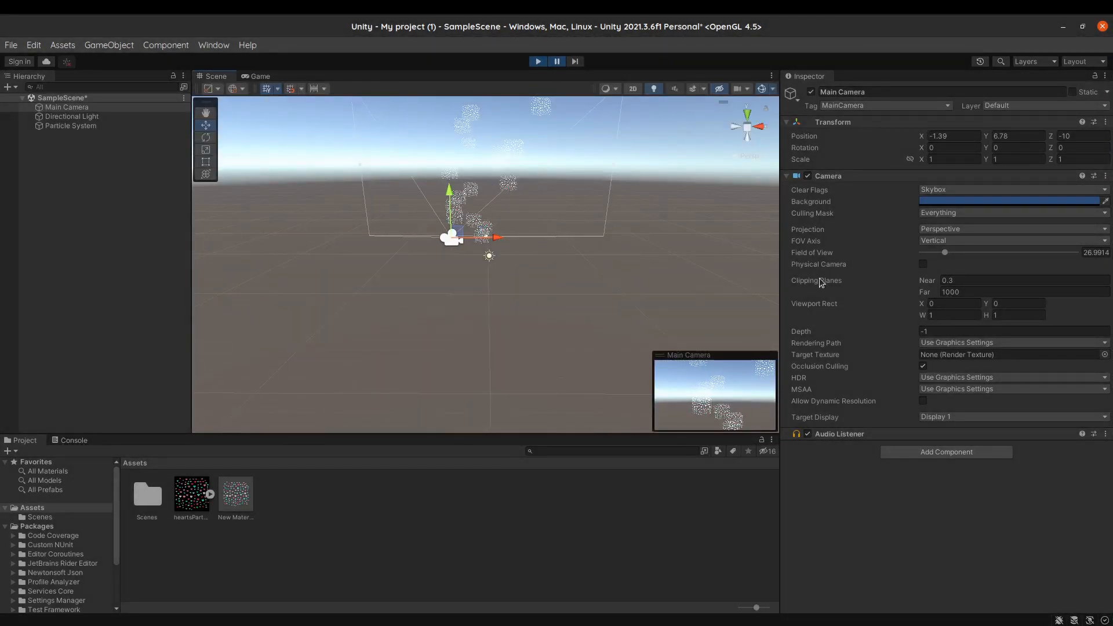
pyautogui.click(70, 126)
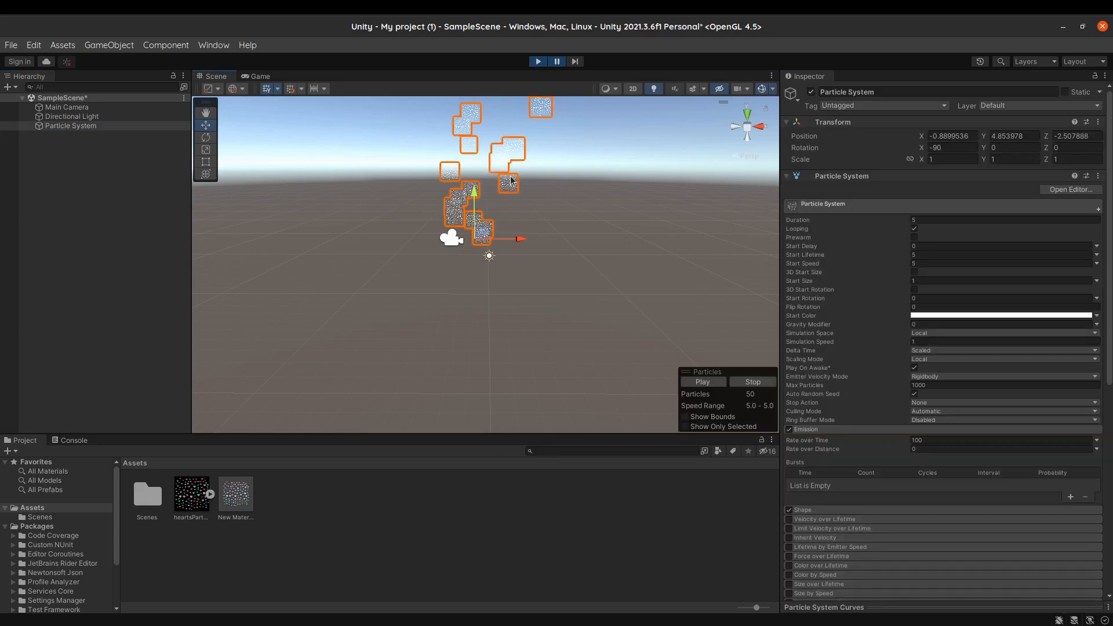
pyautogui.click(537, 61)
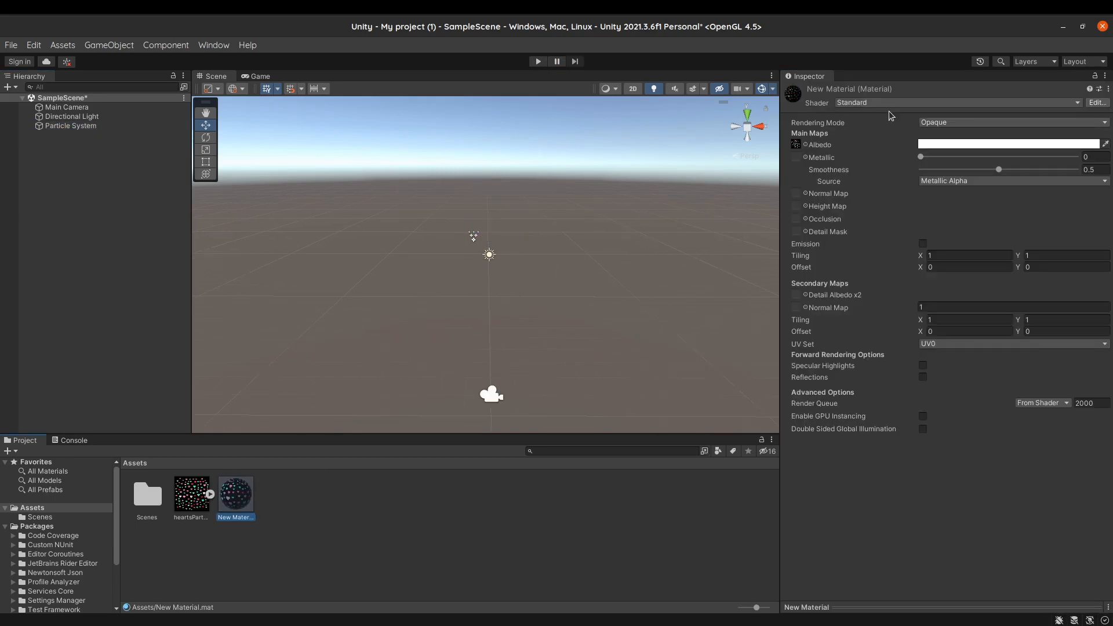
pyautogui.click(70, 126)
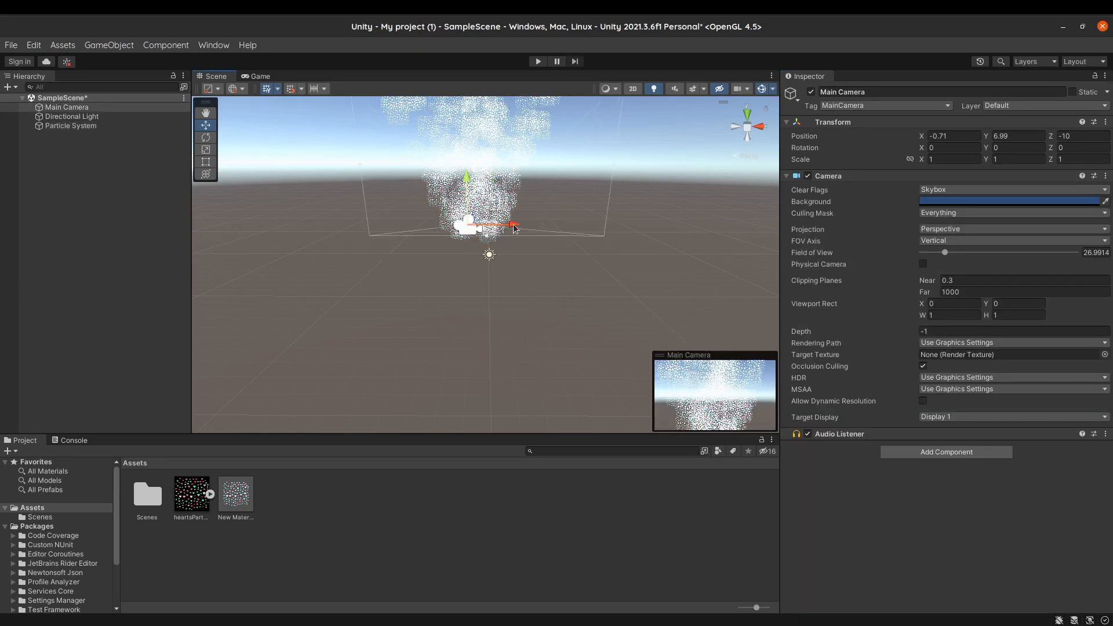
pyautogui.click(71, 126)
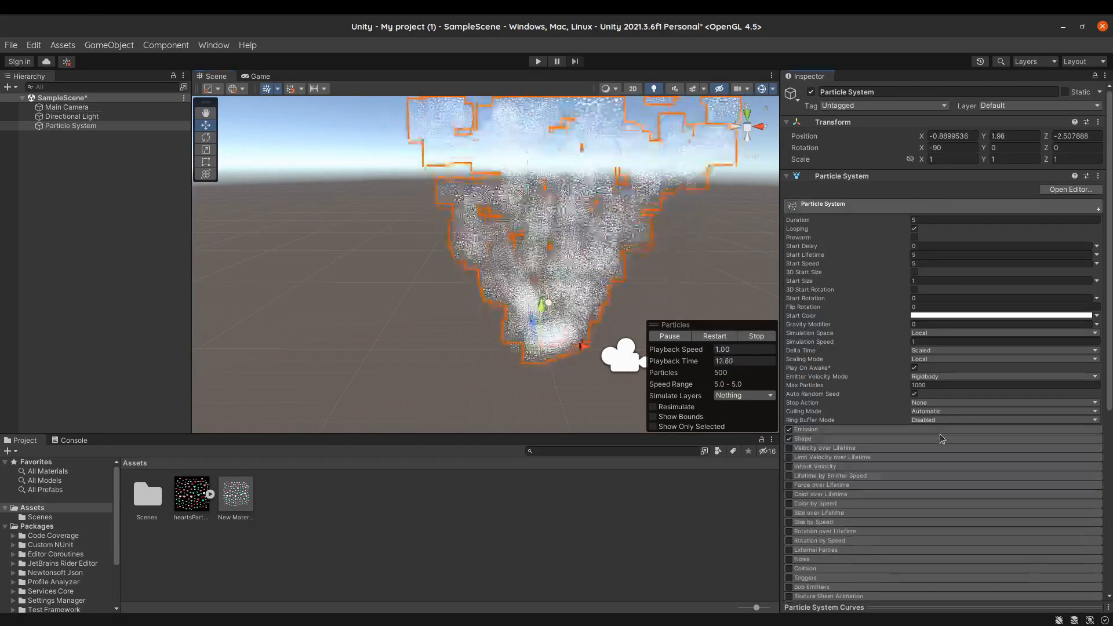
pyautogui.click(67, 106)
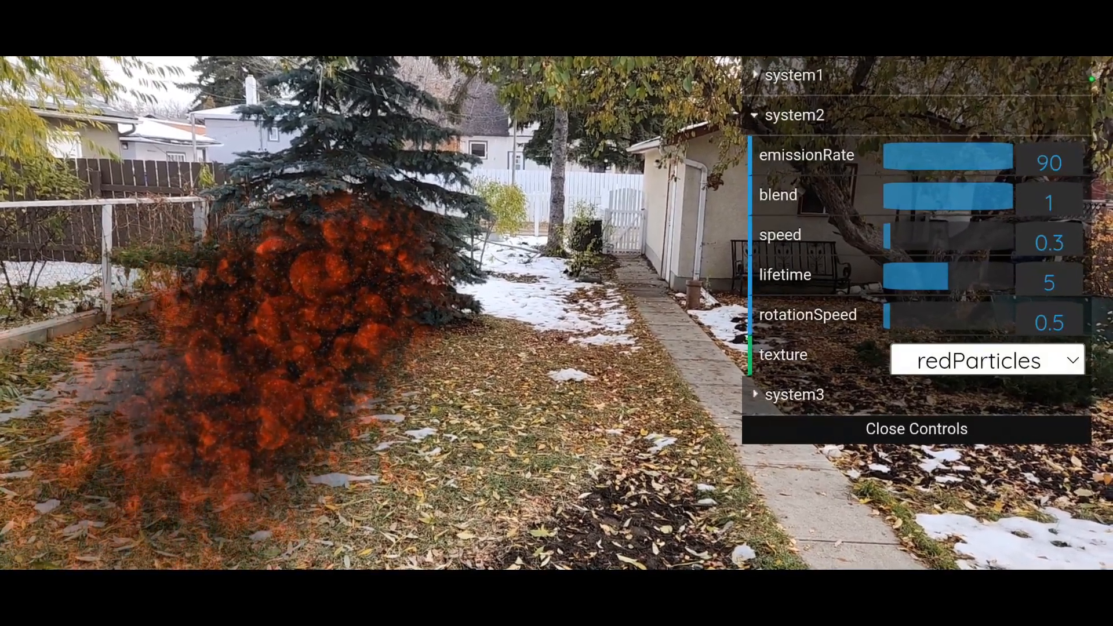
# - Show system2's texture dropdown with redParticles as the current choice
pyautogui.click(986, 360)
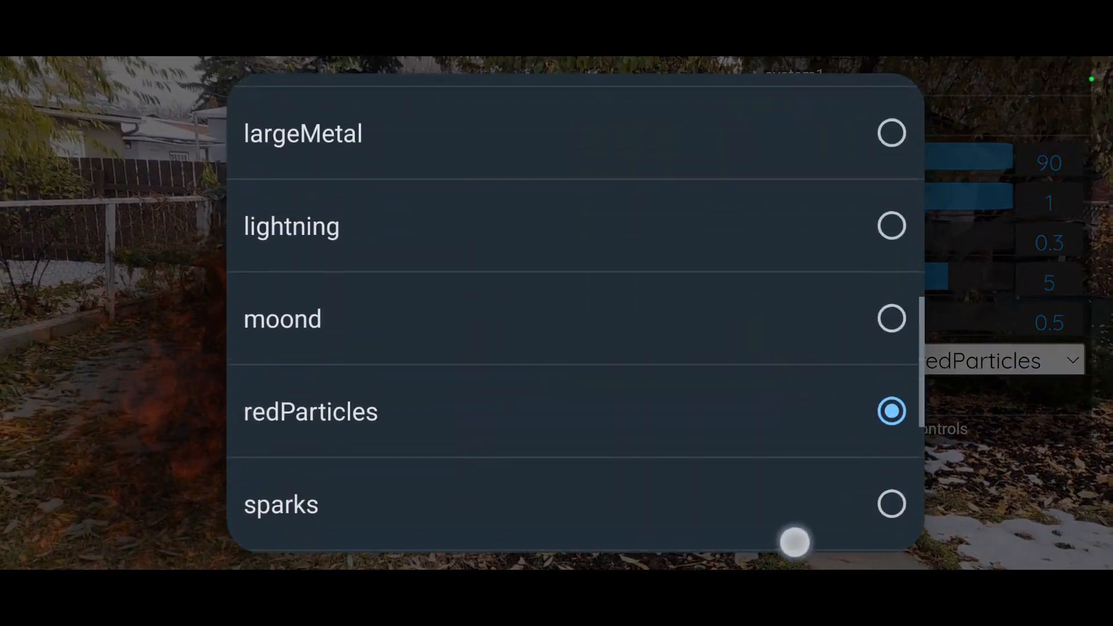